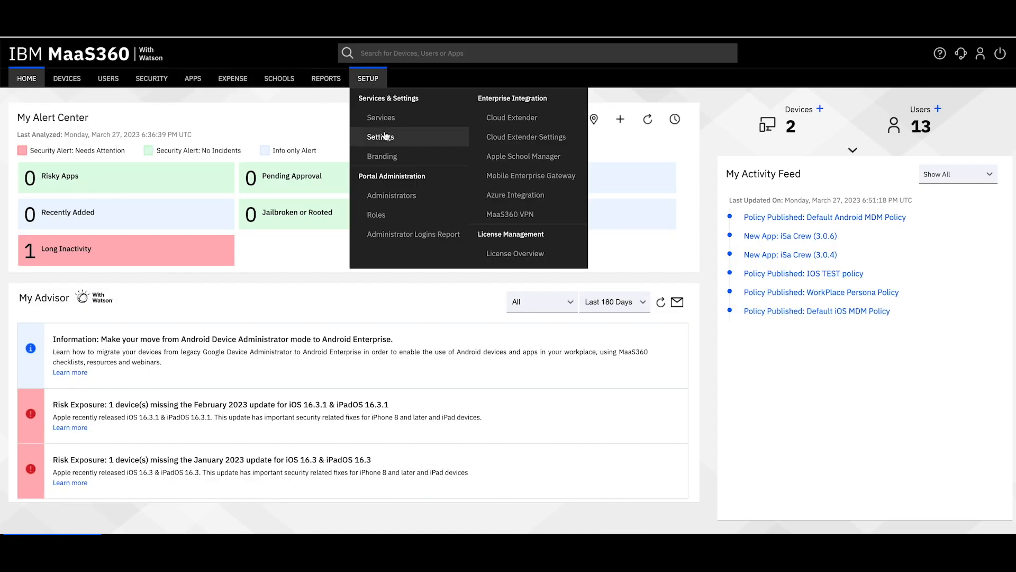
# Open Services, expand Mobile Device Management details, and highlight the binding email address.
pyautogui.click(381, 118)
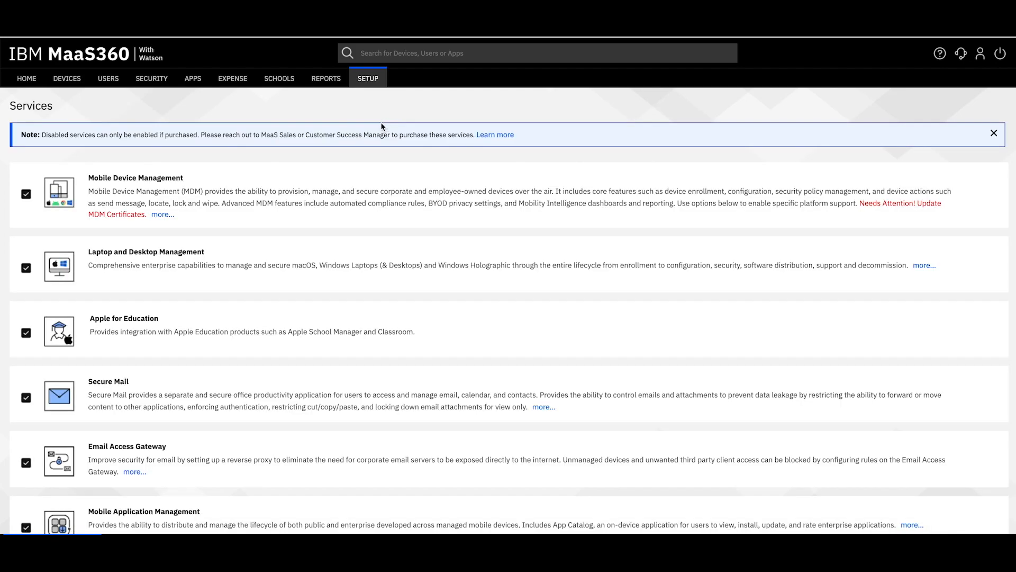
pyautogui.click(162, 215)
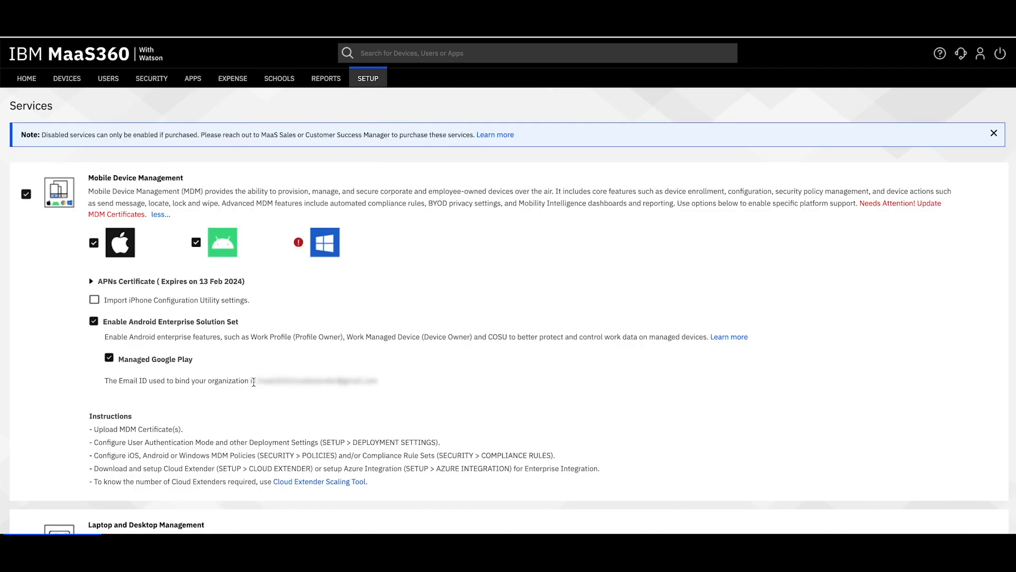
pyautogui.moveTo(262, 381); pyautogui.dragTo(381, 381)
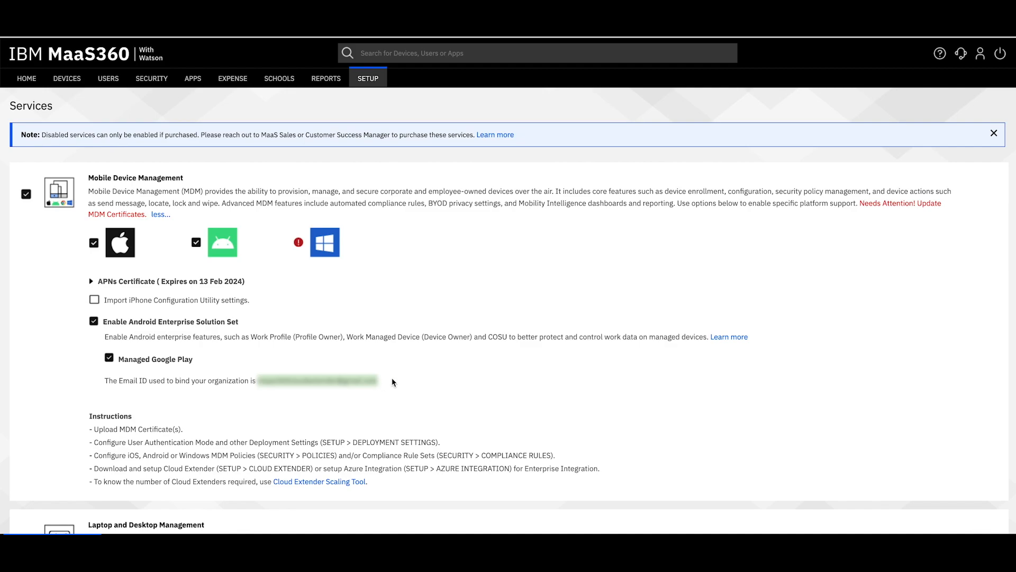
# Open Default Android MDM Policy from Security > Policies in edit mode.
pyautogui.click(151, 77)
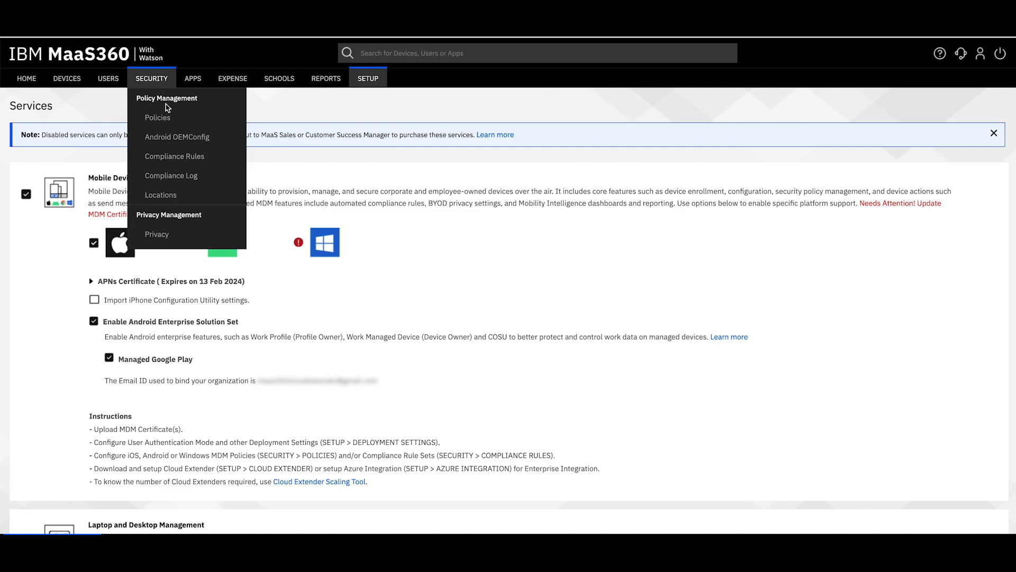
pyautogui.click(156, 118)
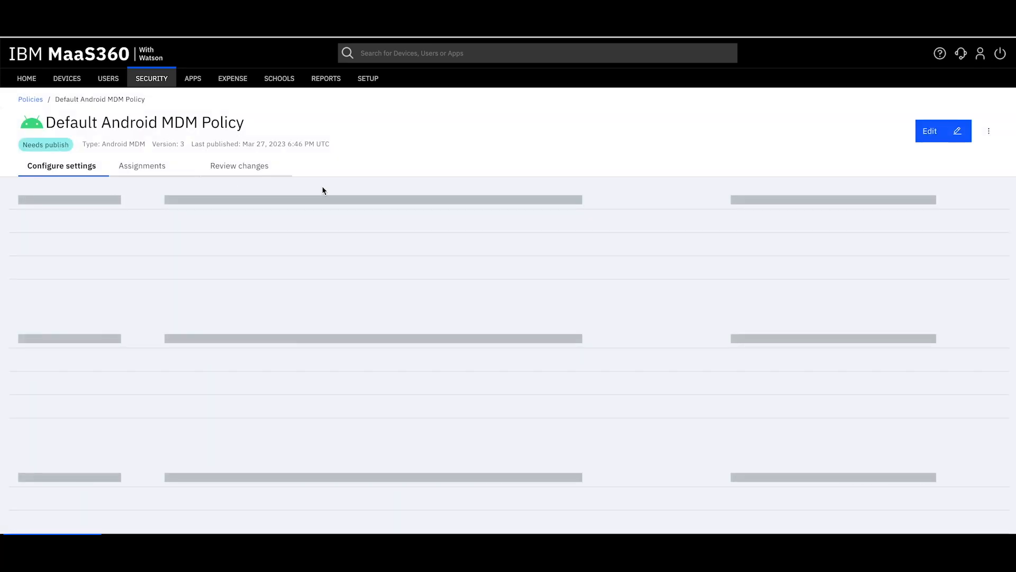
pyautogui.click(942, 131)
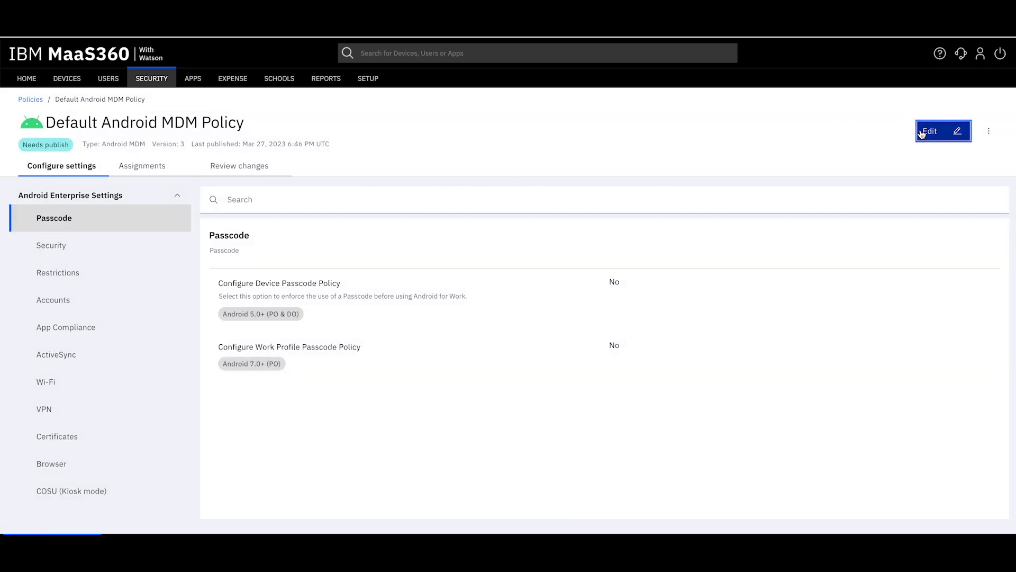
pyautogui.click(938, 131)
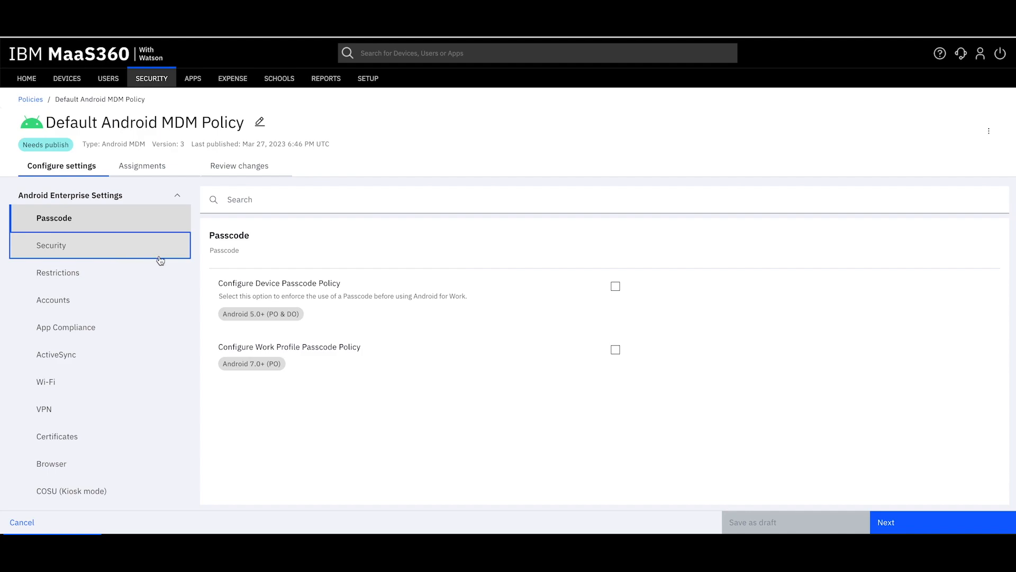
# Enable Factory Reset Protection under Device Security and follow the People API help link.
pyautogui.click(52, 245)
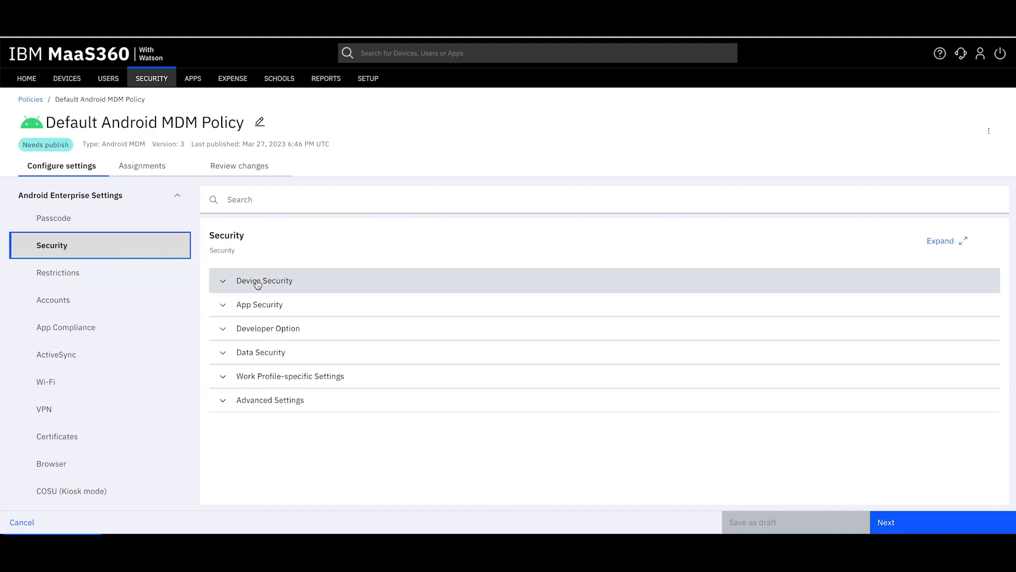
pyautogui.click(264, 280)
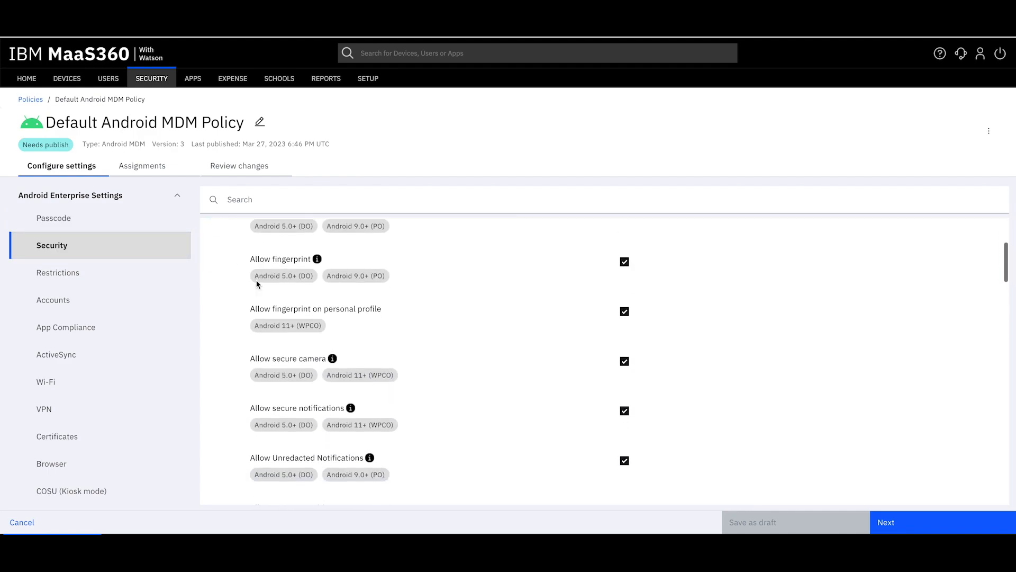
pyautogui.scroll(-3)
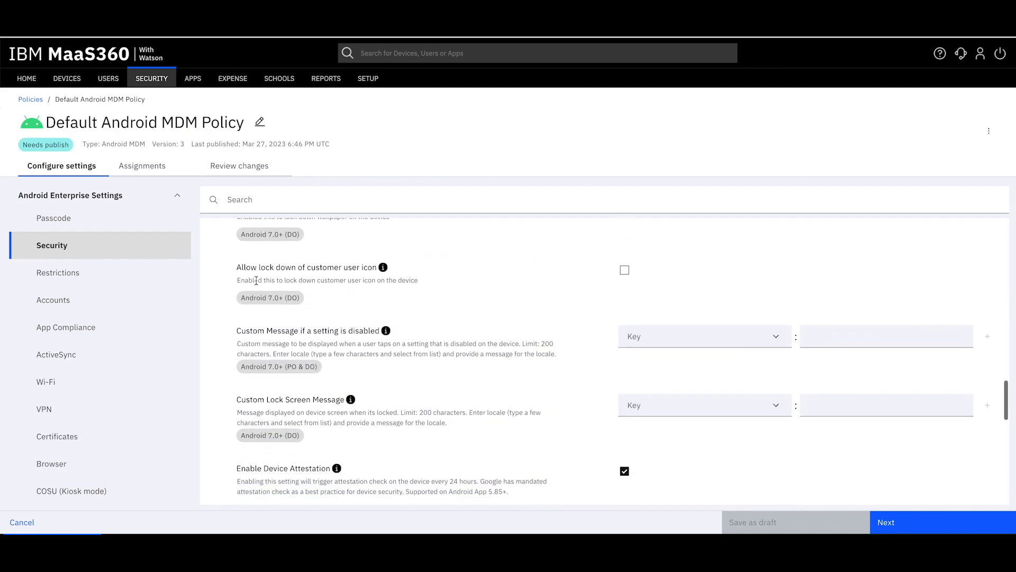
pyautogui.scroll(-3)
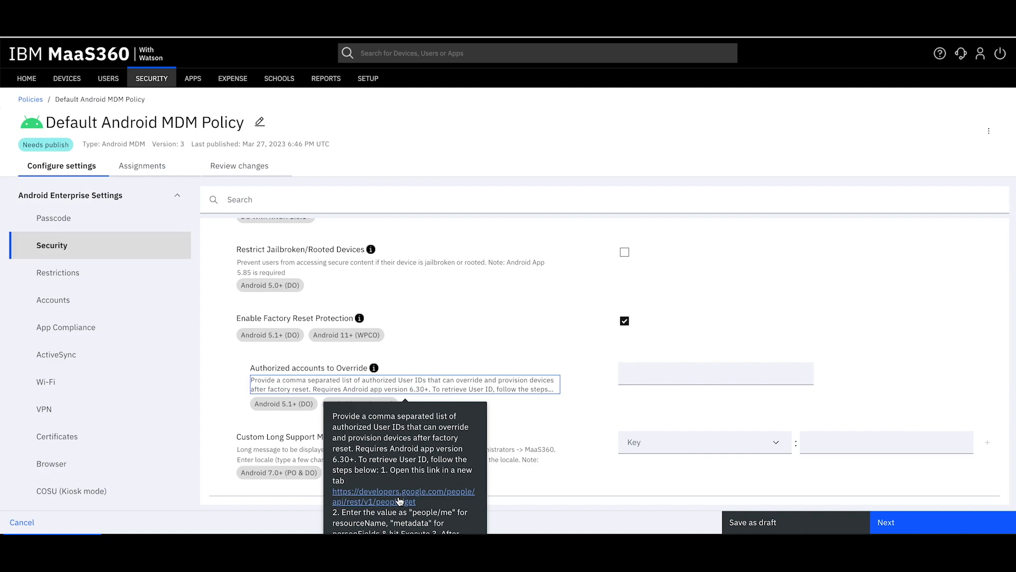
pyautogui.click(402, 496)
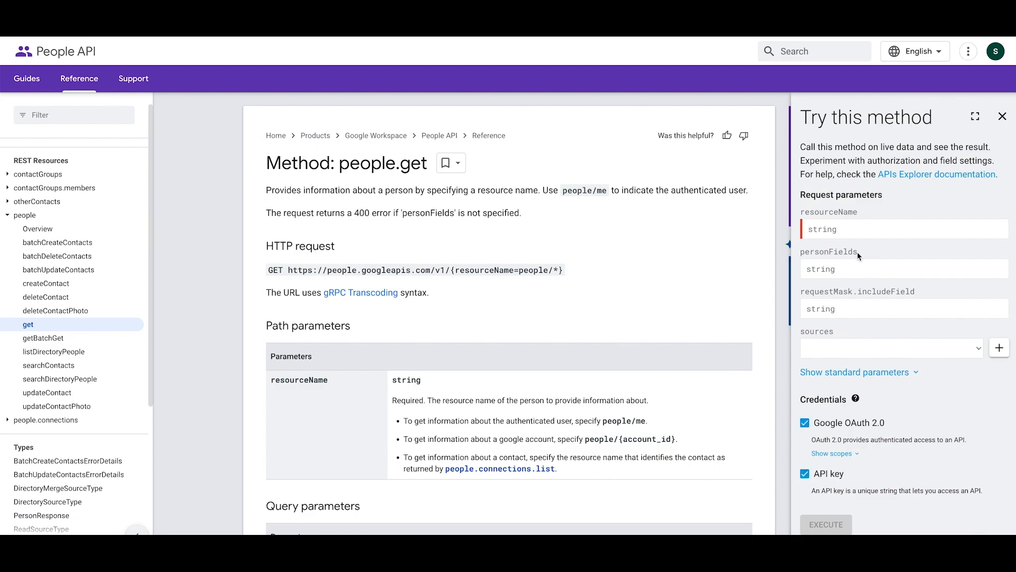
pyautogui.moveTo(842, 228)
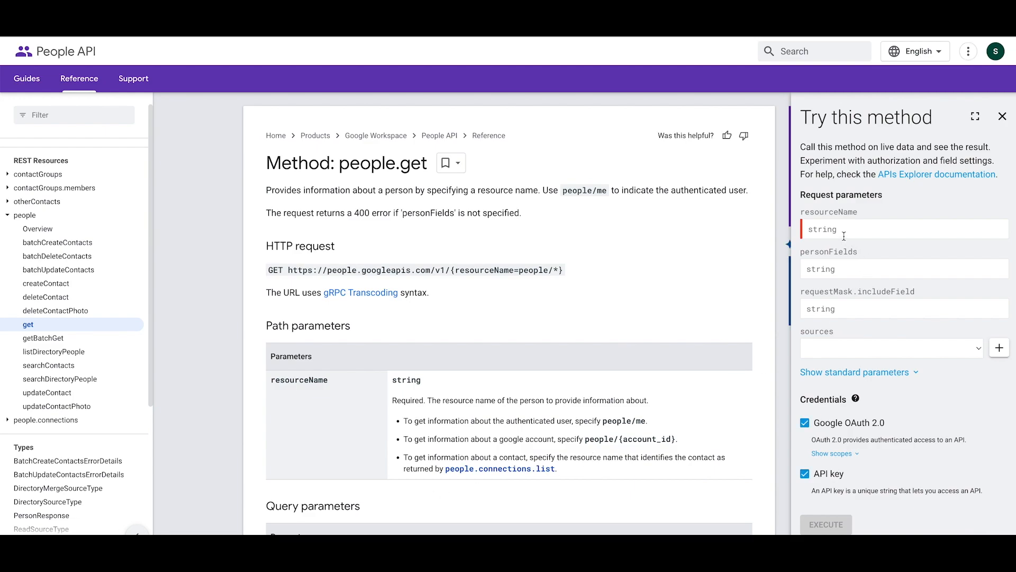
# Enter resourceName 'people/me' and personFields 'metadata' in Try this method.
pyautogui.click(904, 229)
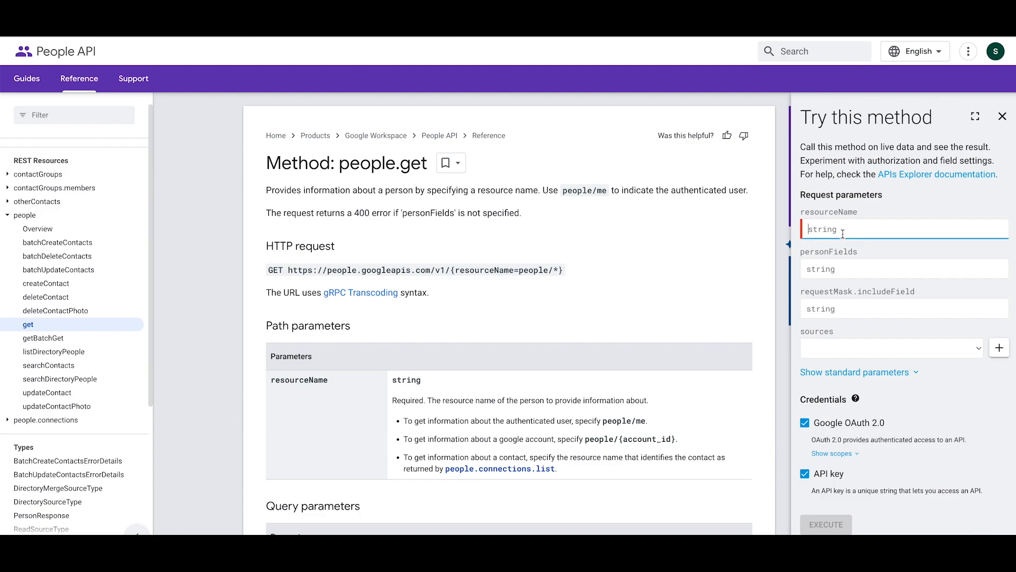
pyautogui.write('people/')
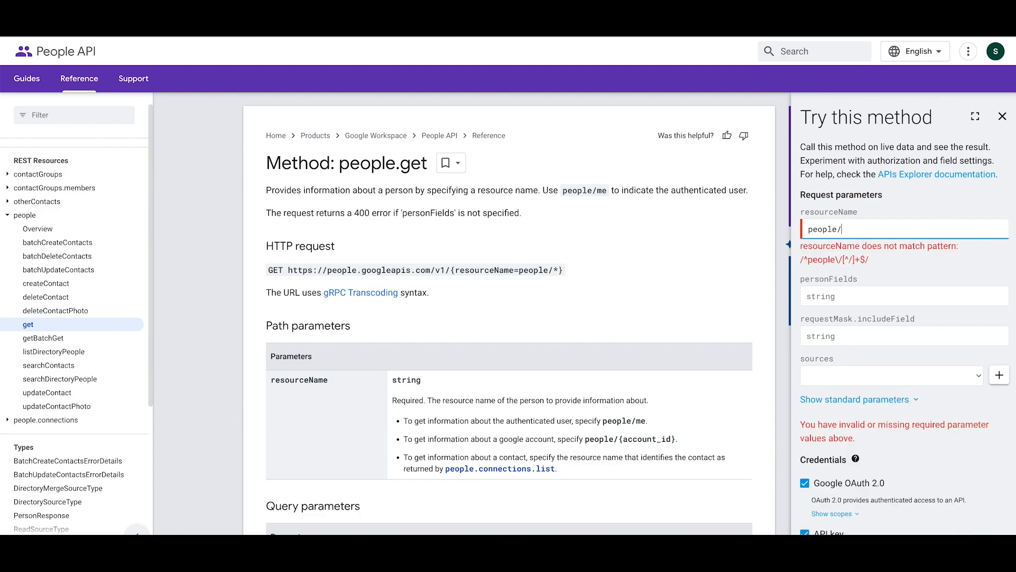
pyautogui.write('me')
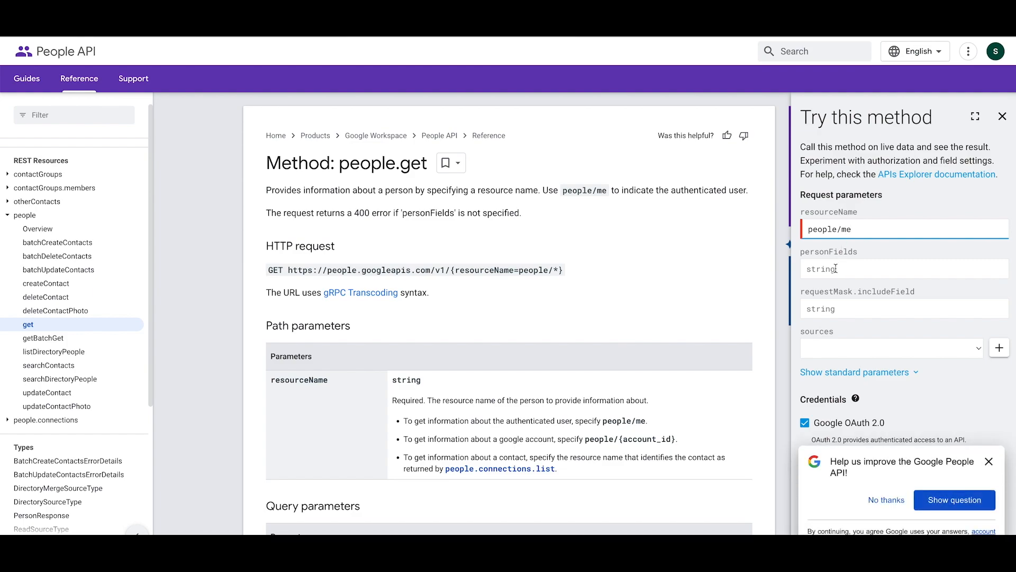
pyautogui.click(904, 269)
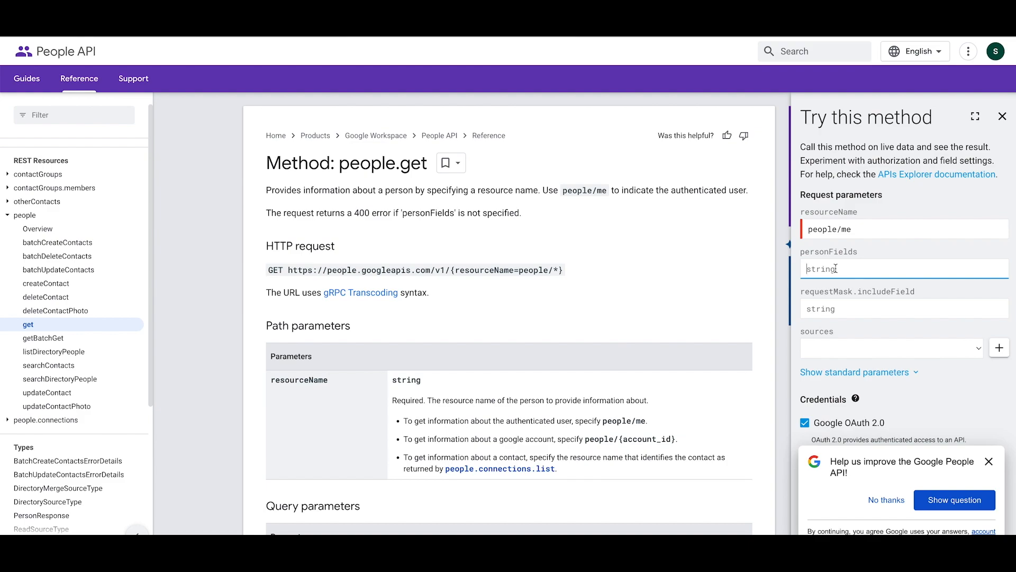
pyautogui.write('metad')
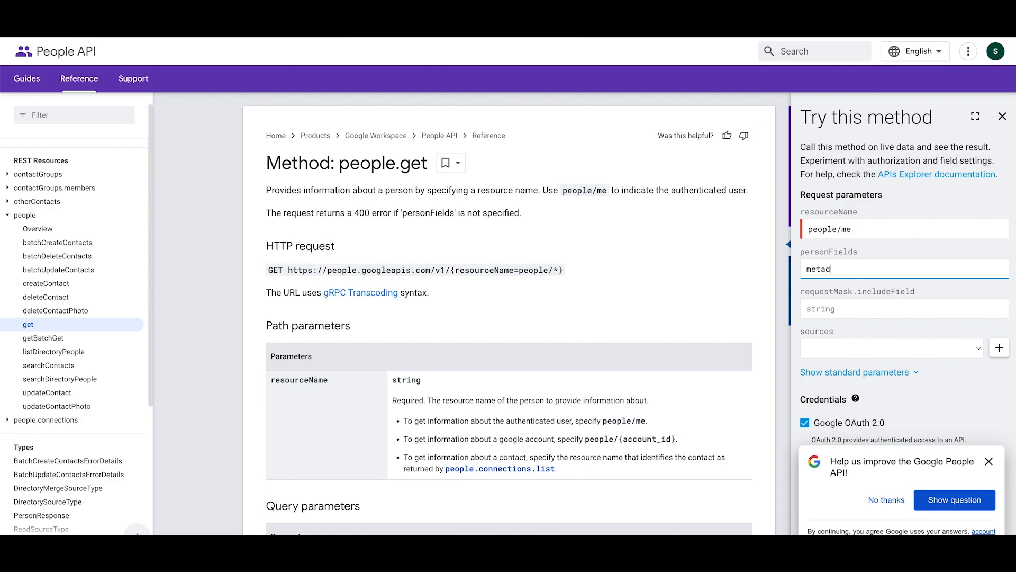
pyautogui.write('ata')
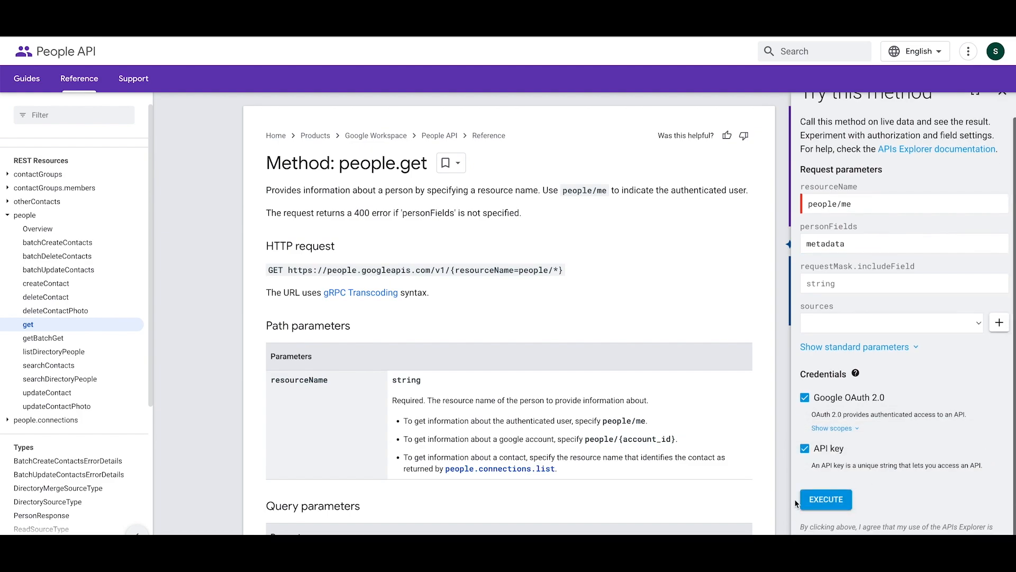
# Execute the people.get request and authorize it with the Google account.
pyautogui.click(826, 499)
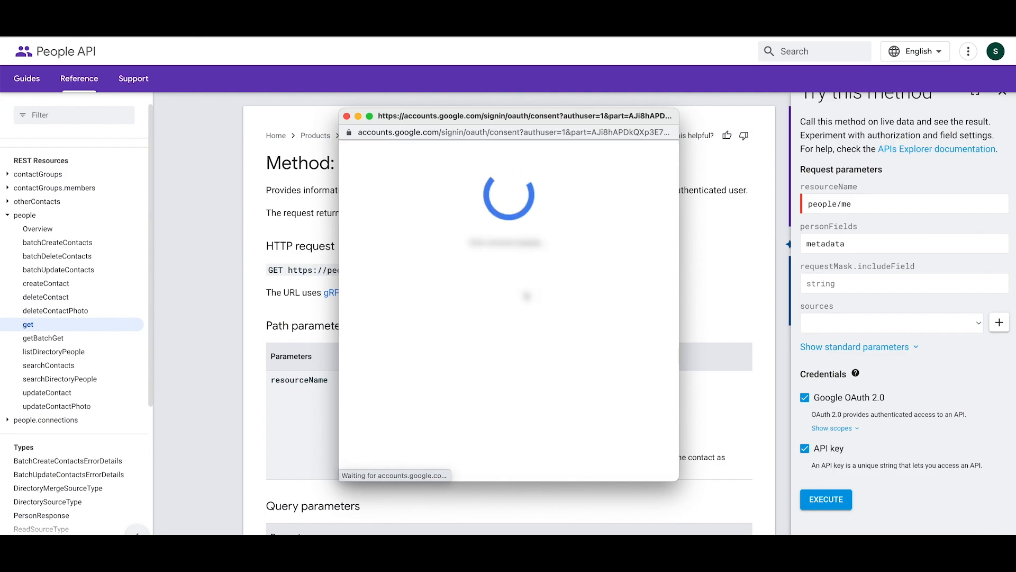
pyautogui.click(825, 499)
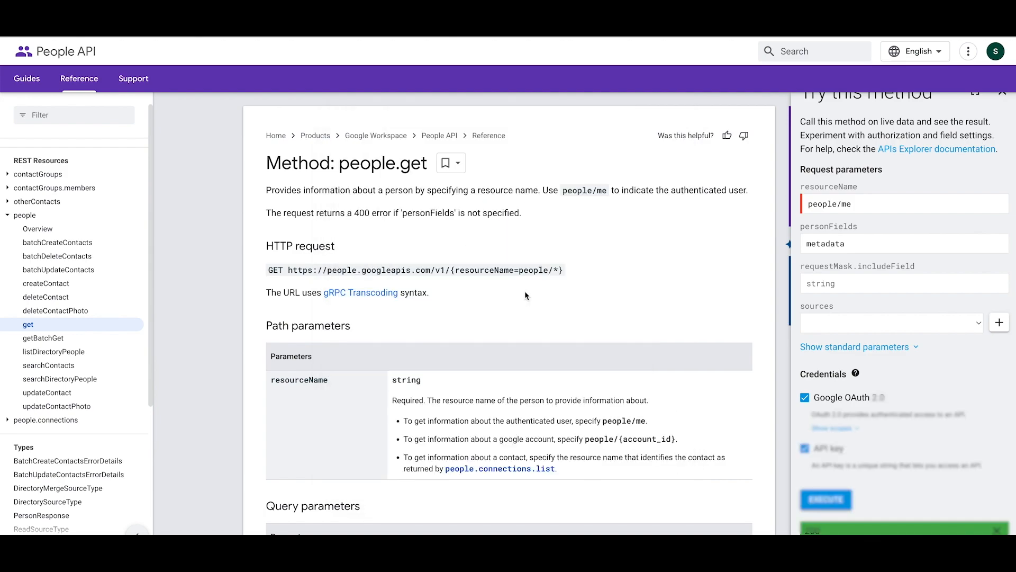
pyautogui.click(826, 500)
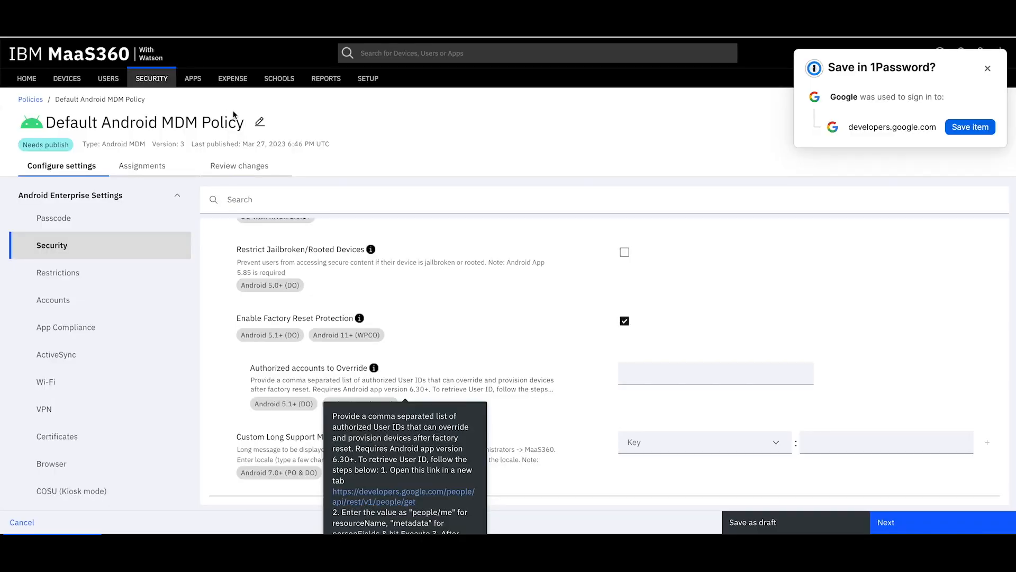
# Dismiss the 1Password prompt and advance the policy to the Assignments step.
pyautogui.click(987, 68)
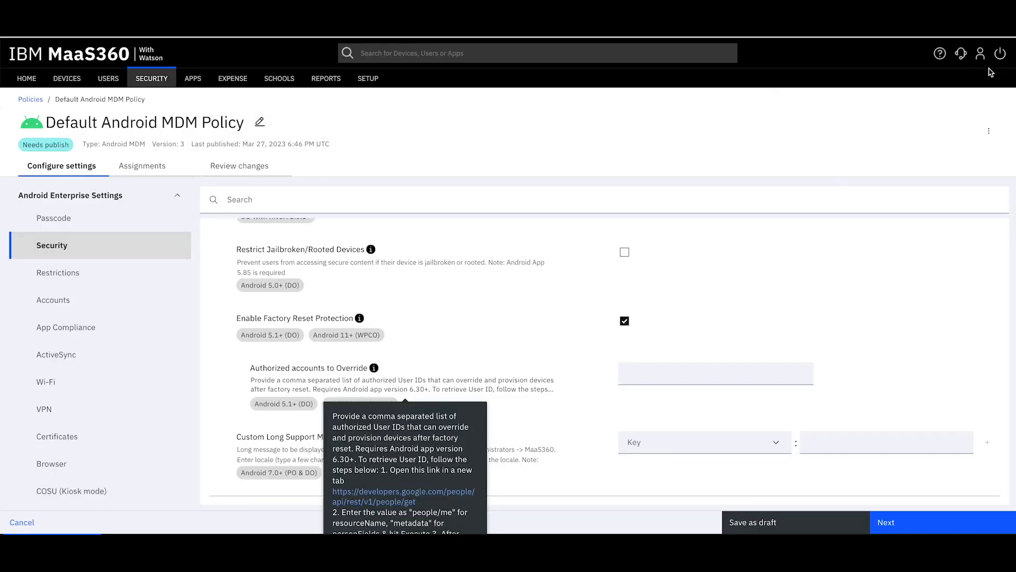
pyautogui.click(716, 373)
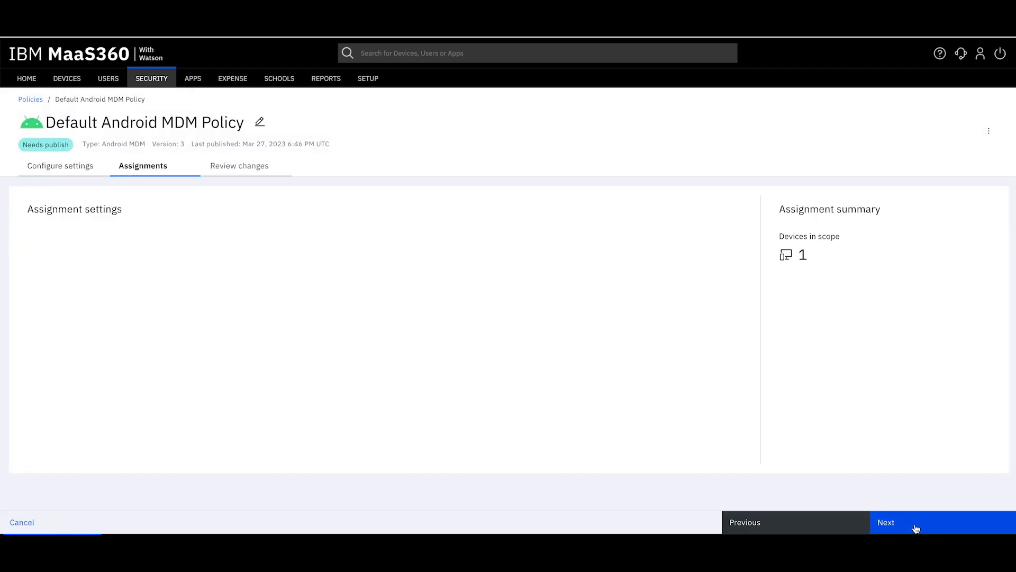
# Publish the Android policy, confirming it and passing the password security check.
pyautogui.click(886, 522)
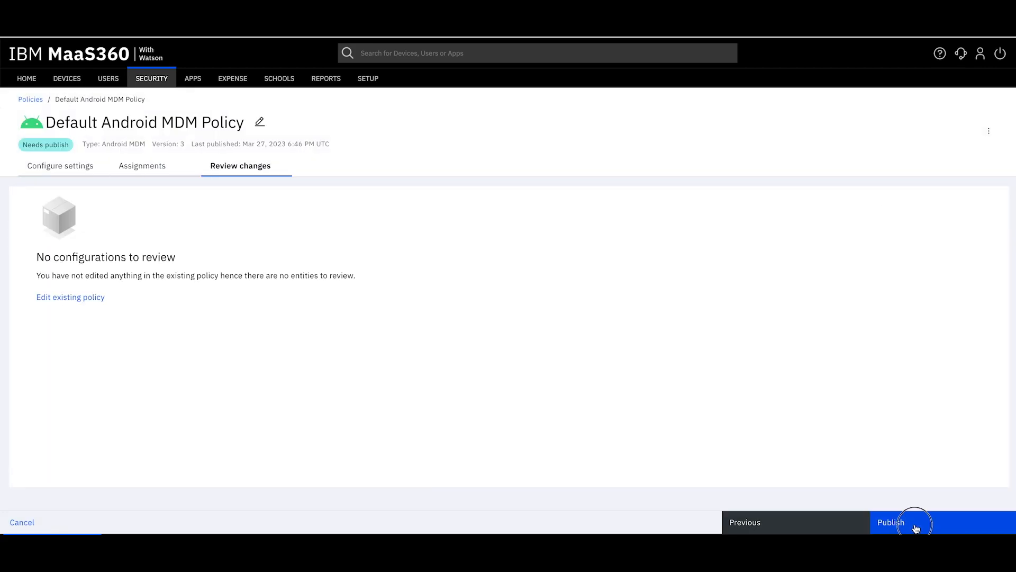
pyautogui.click(890, 522)
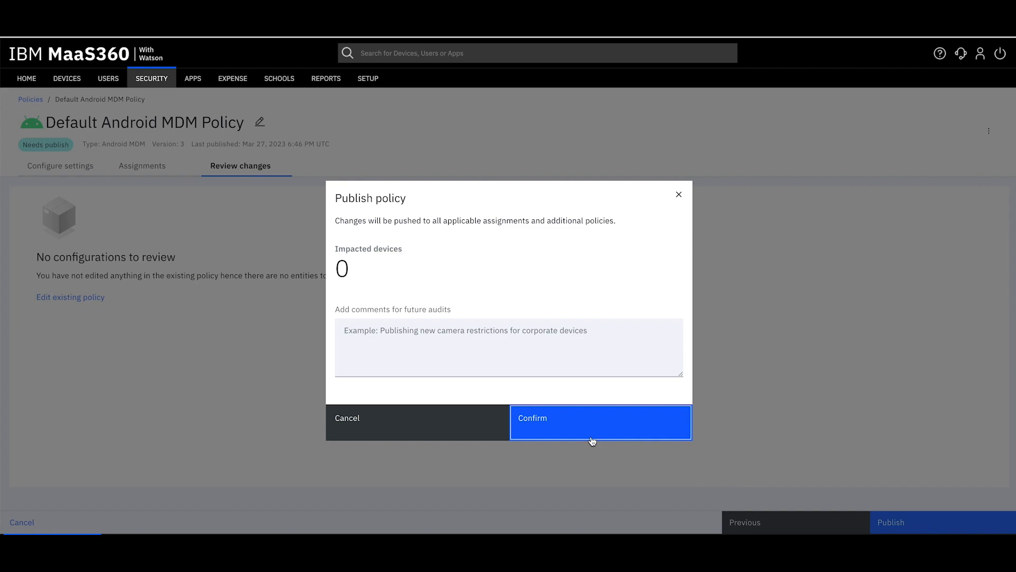
pyautogui.click(600, 419)
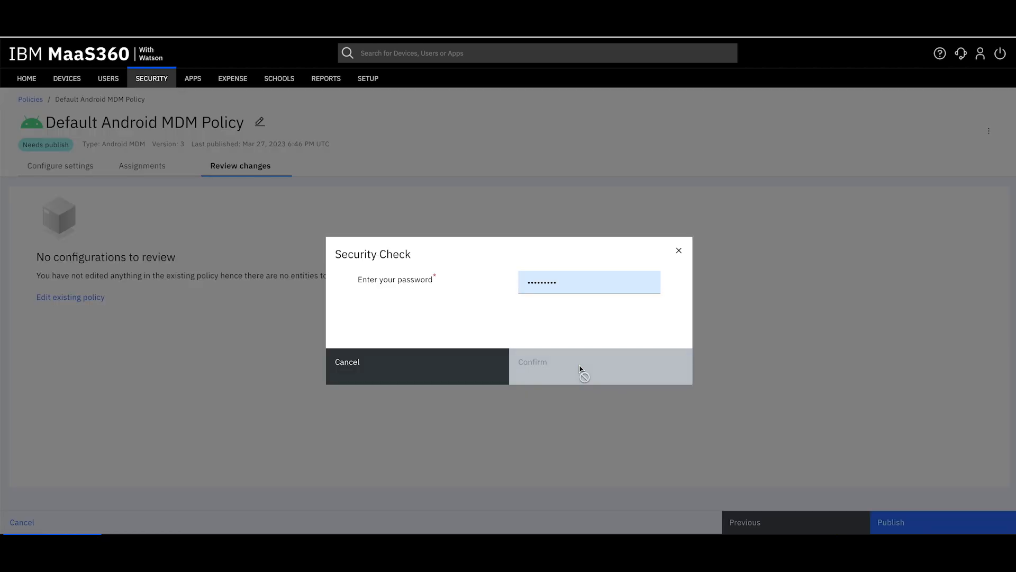
pyautogui.click(532, 361)
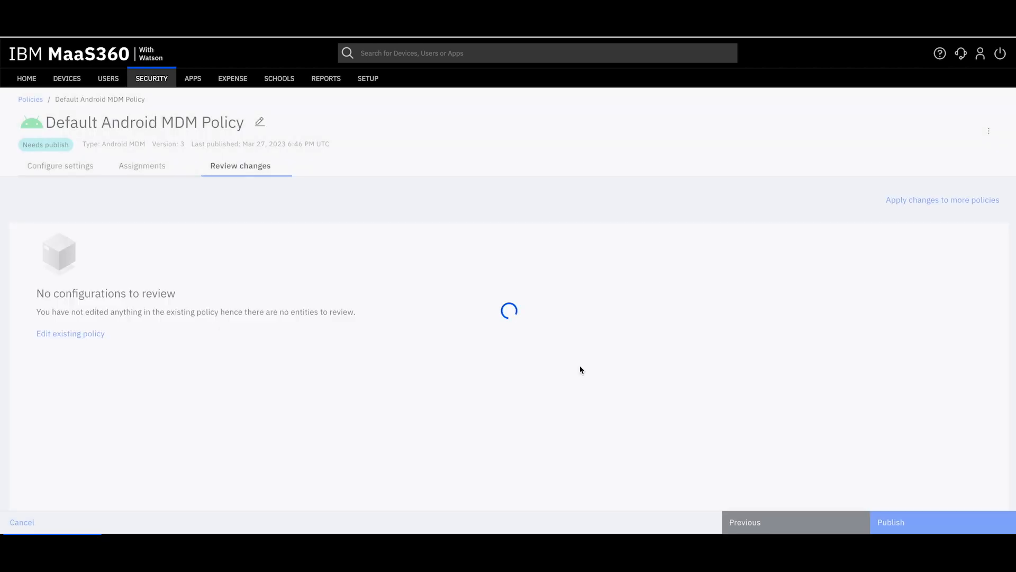